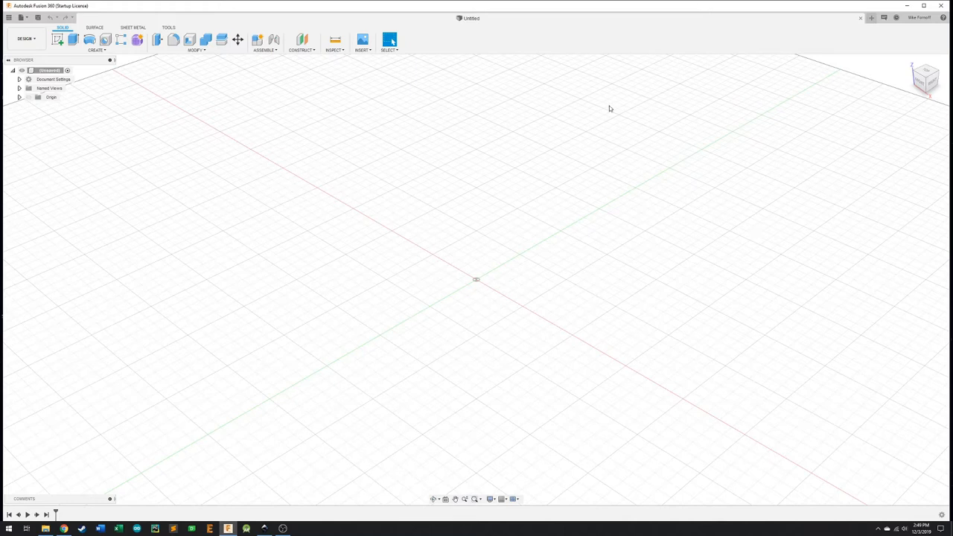
mouse_move(716, 181)
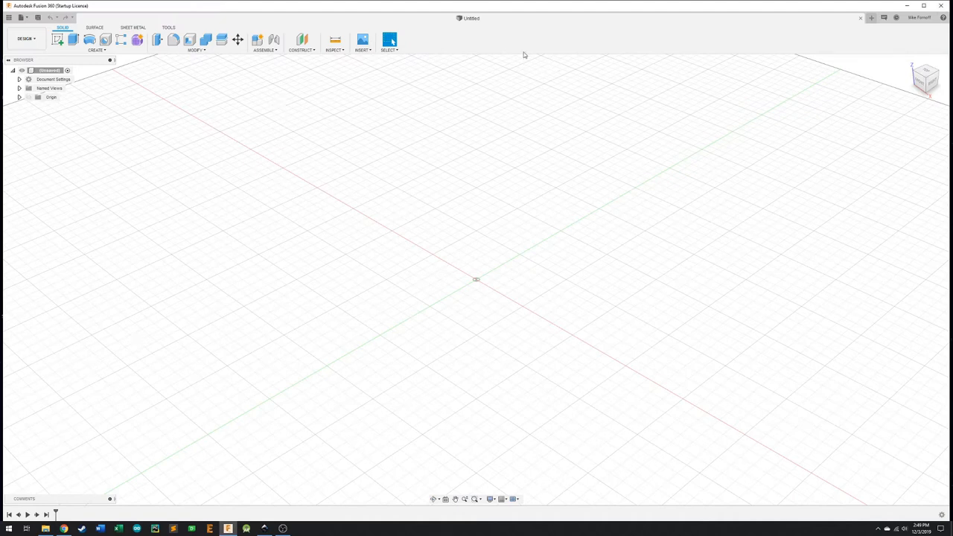
mouse_move(653, 300)
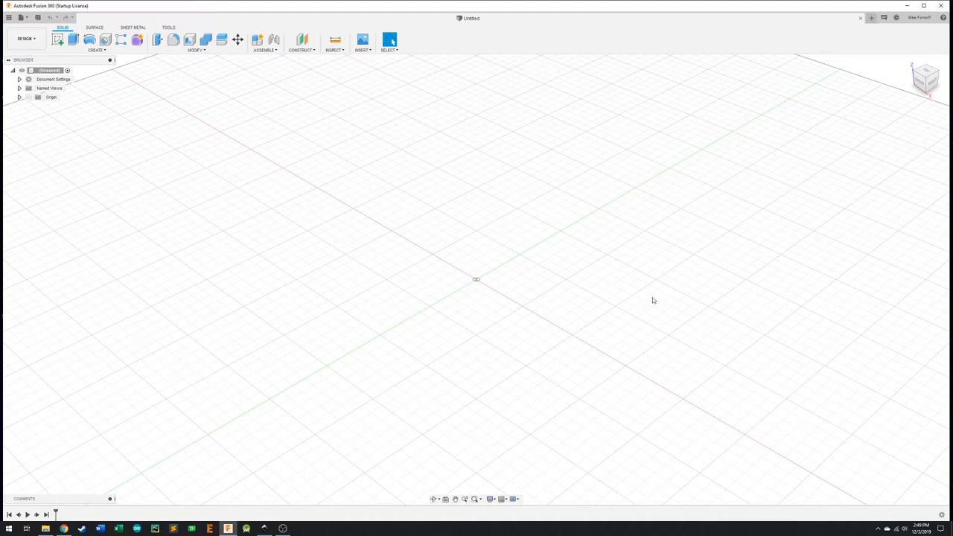
mouse_move(382, 227)
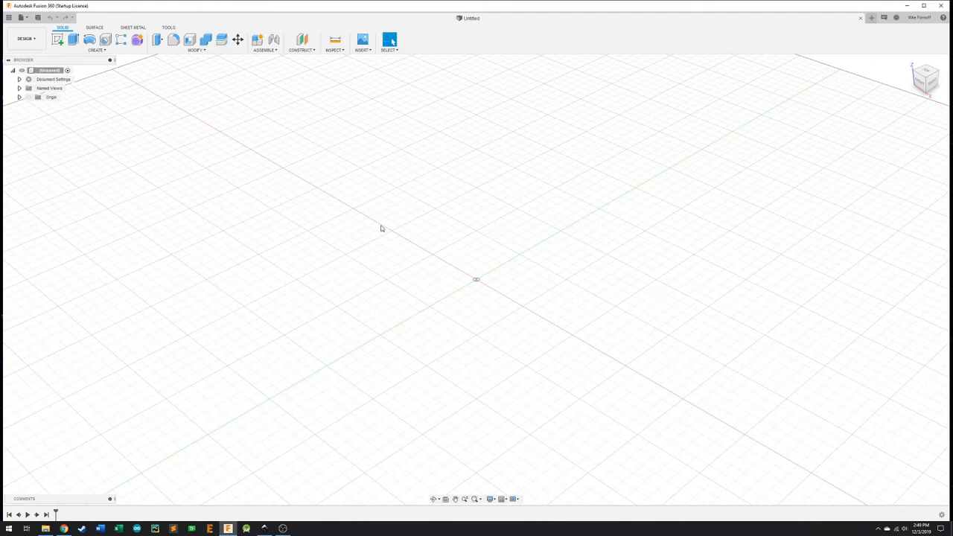
mouse_move(325, 237)
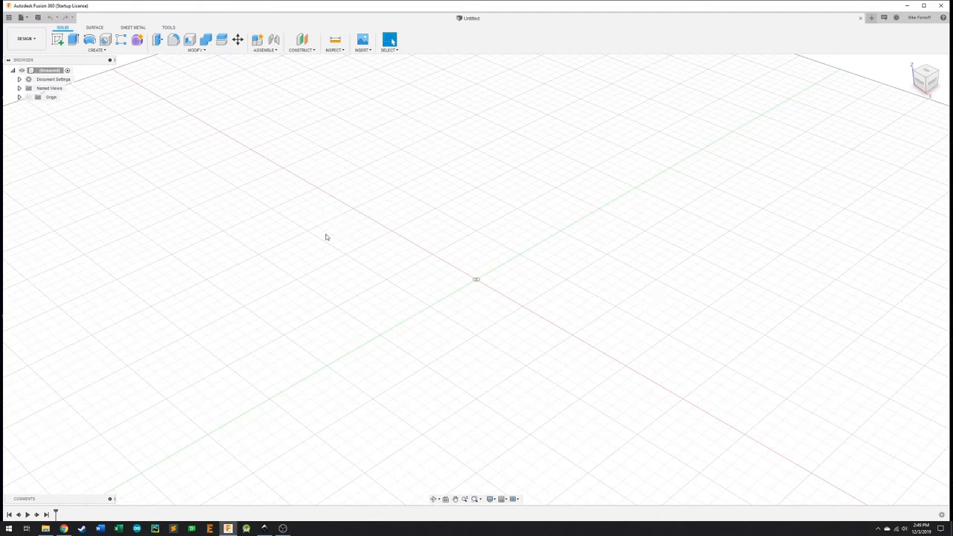
mouse_move(317, 201)
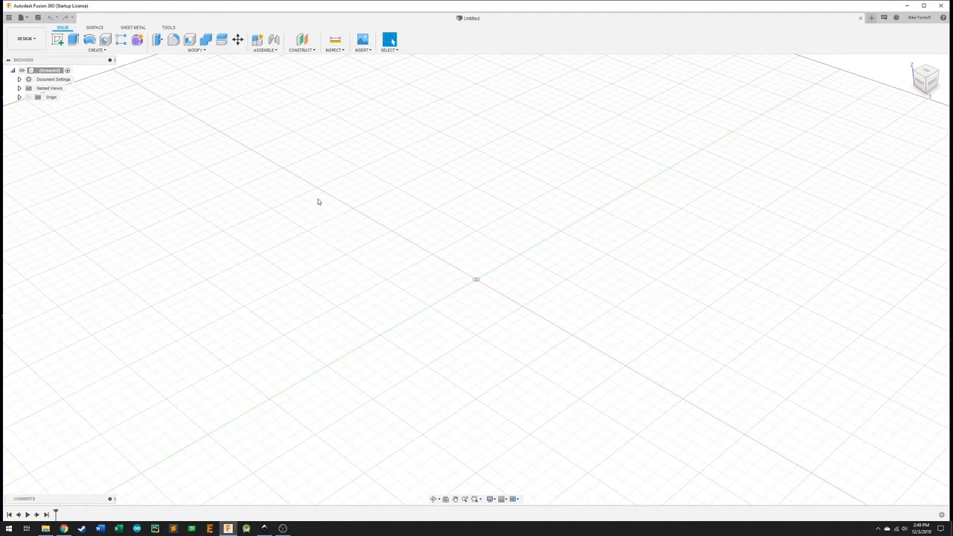
mouse_move(137, 64)
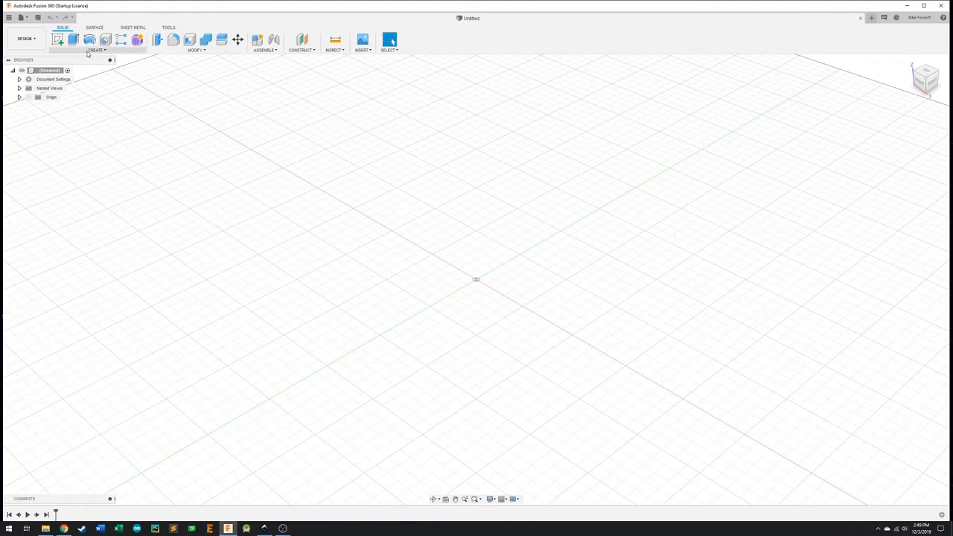
Open the Create menu to start a box
left_click(96, 45)
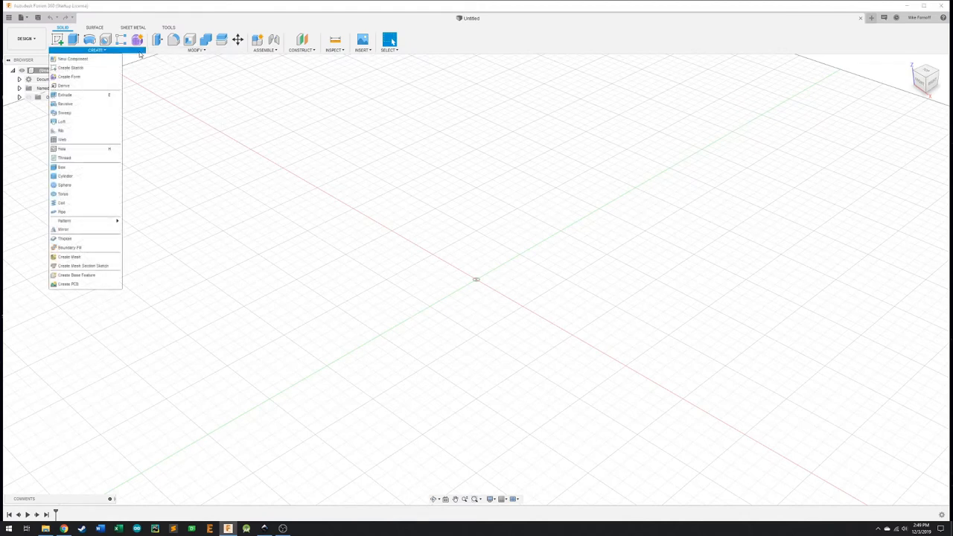
mouse_move(79, 166)
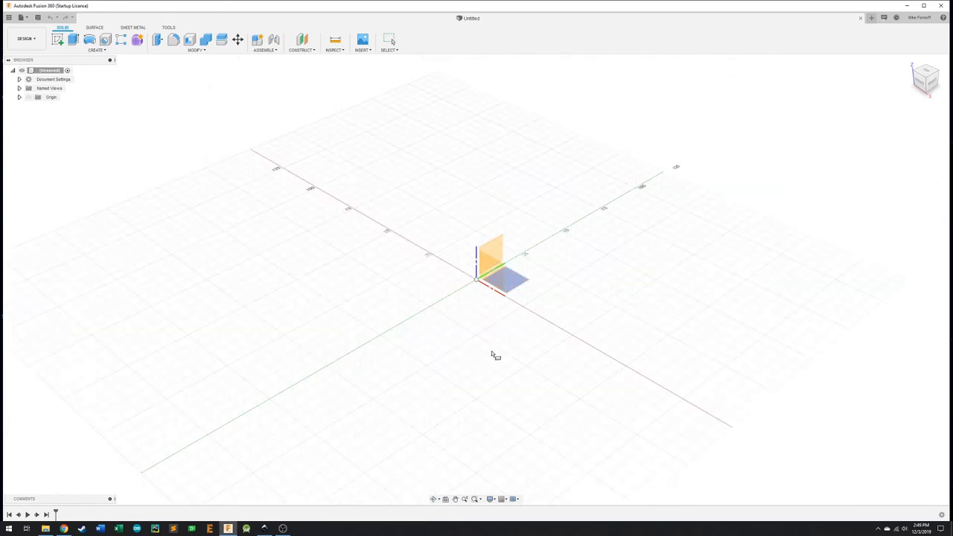
mouse_move(475, 311)
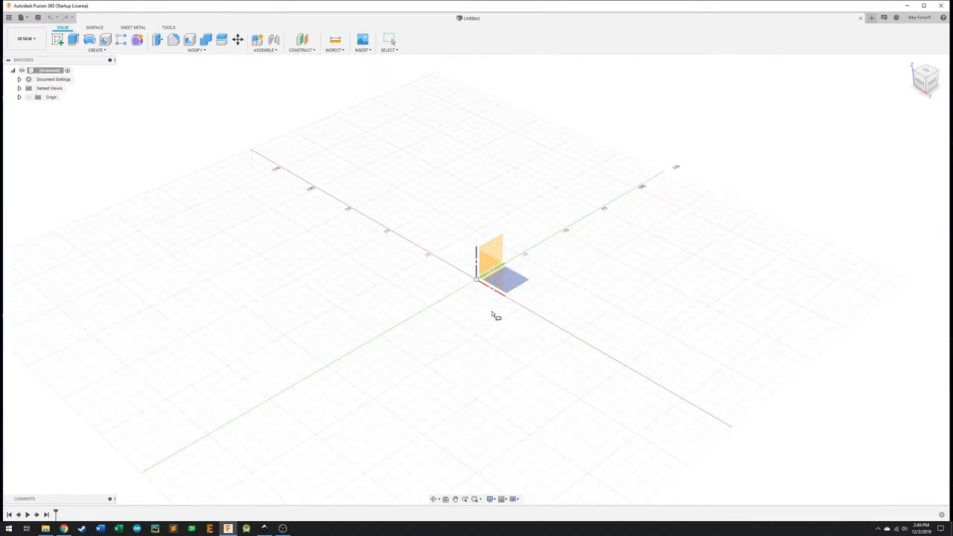
mouse_move(476, 324)
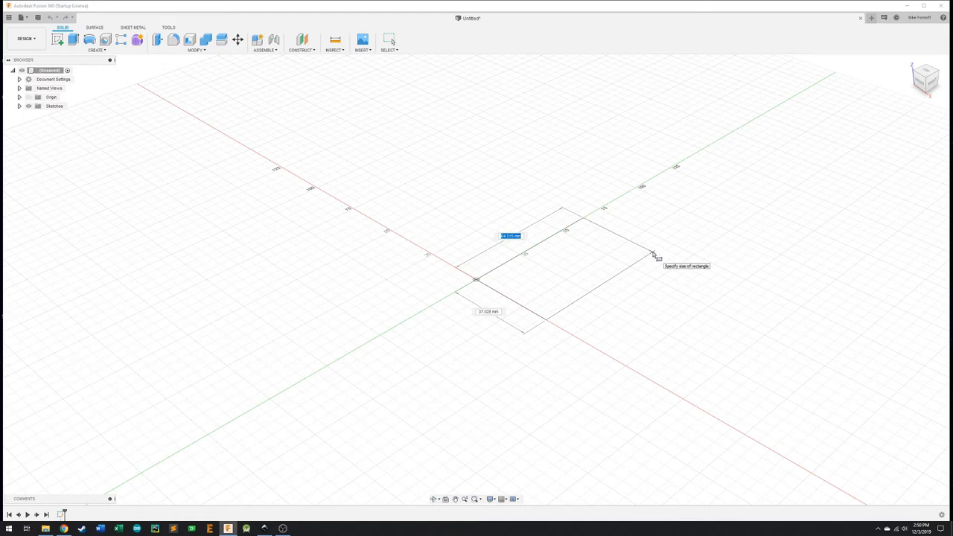
Create the box body: 4 in length, 6 in width, 1/4 in height
left_click(654, 254)
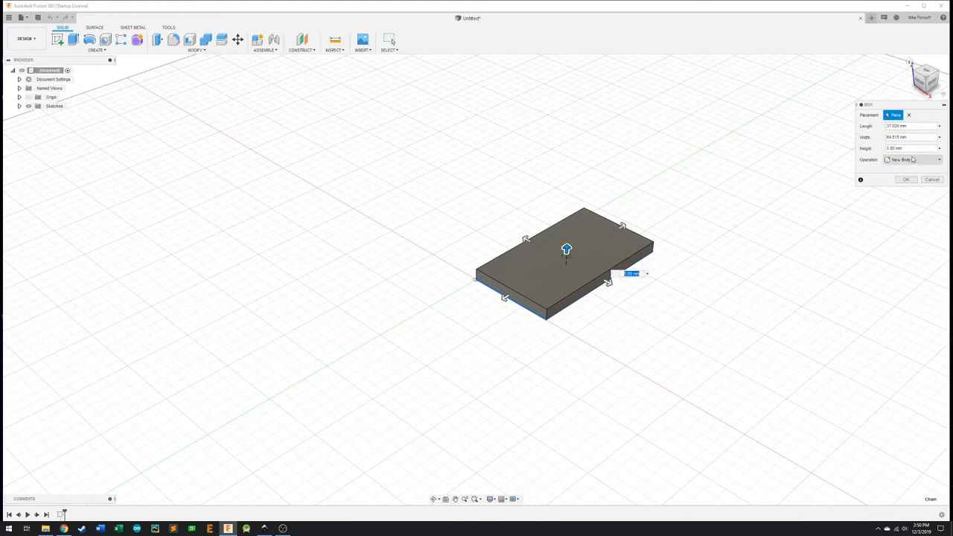
left_click(912, 126)
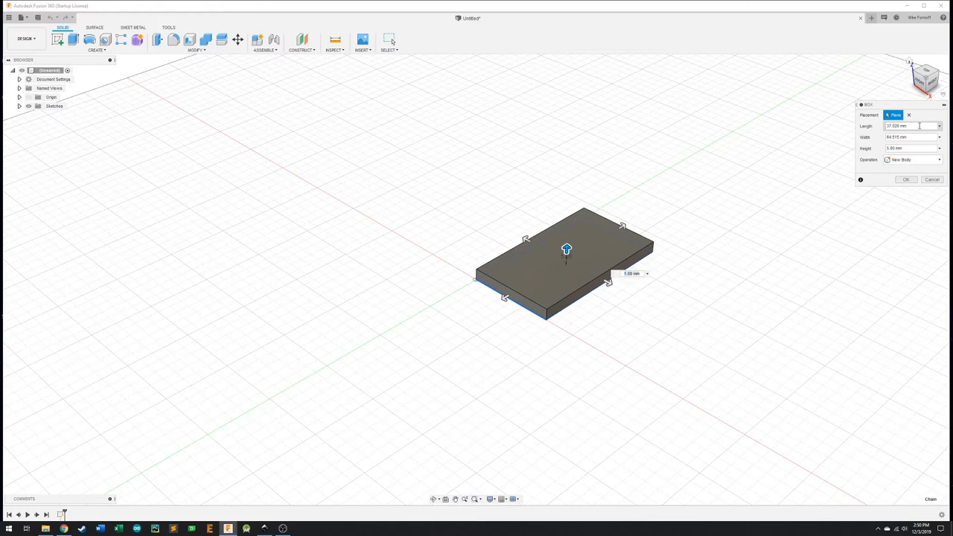
left_click(901, 125)
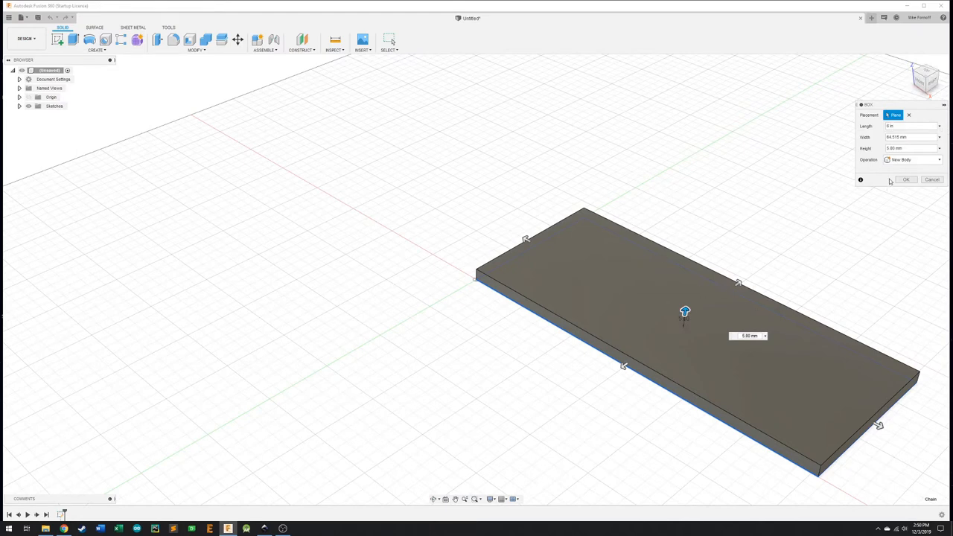
left_click(912, 137)
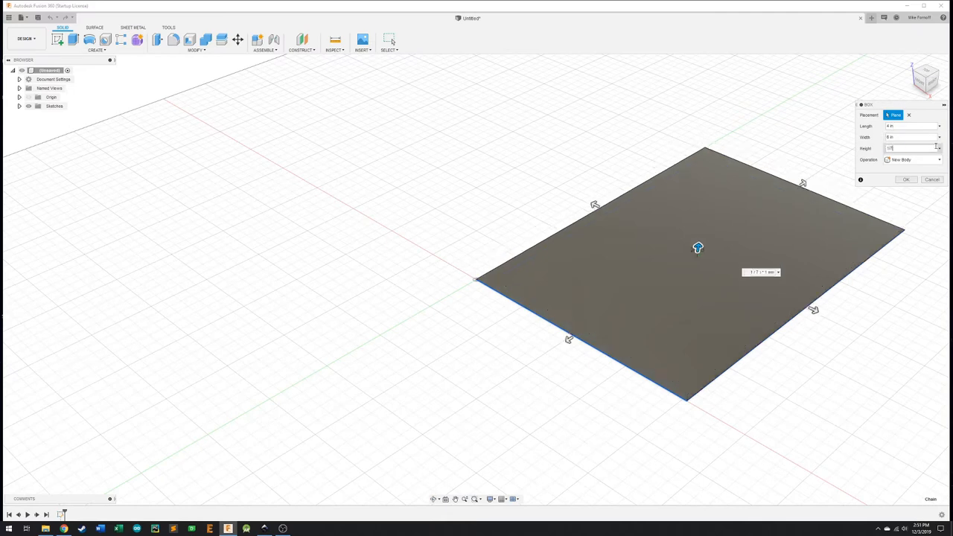
type("1/4 in")
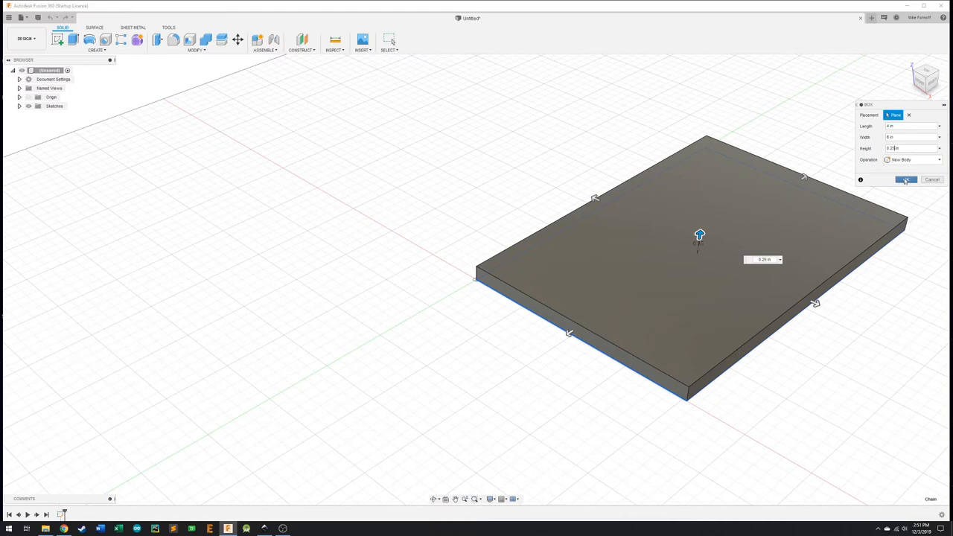
left_click(905, 180)
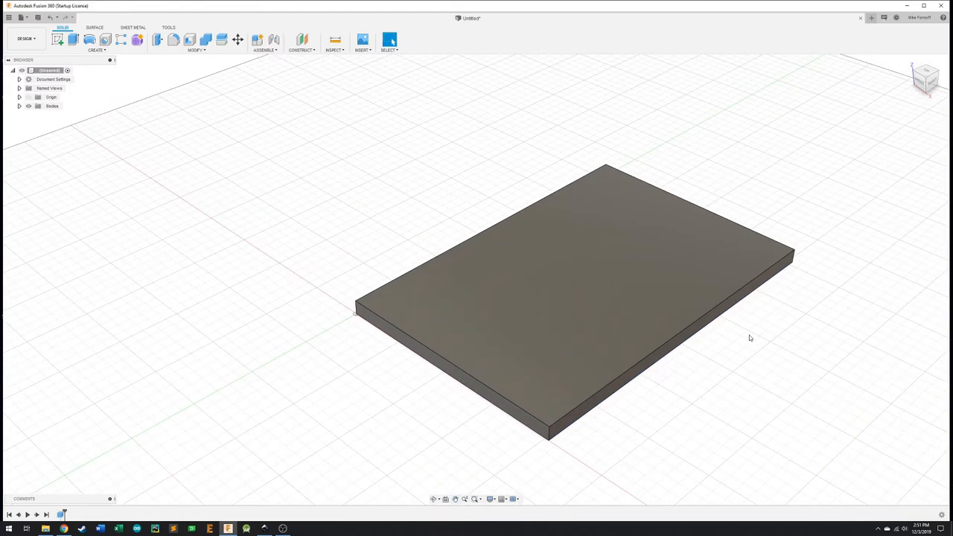
mouse_move(736, 357)
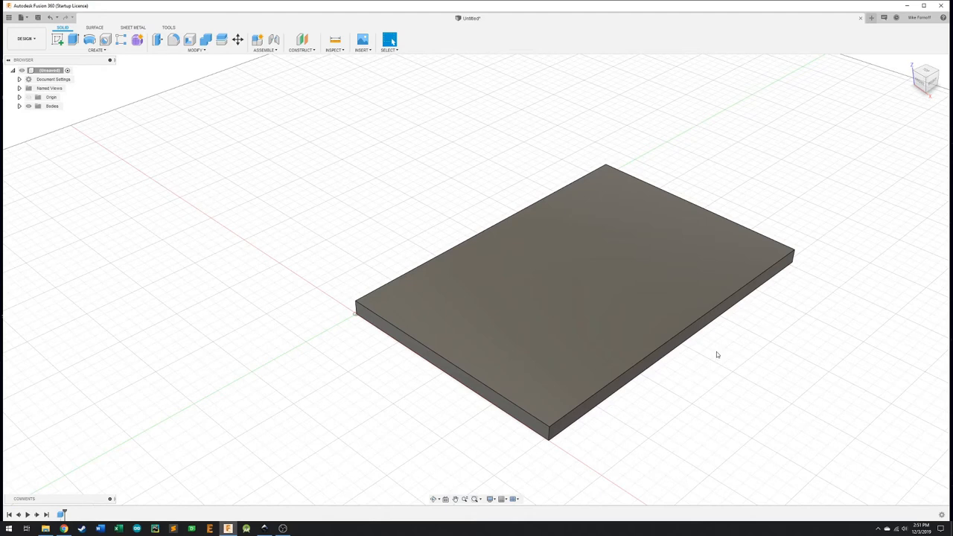
mouse_move(760, 400)
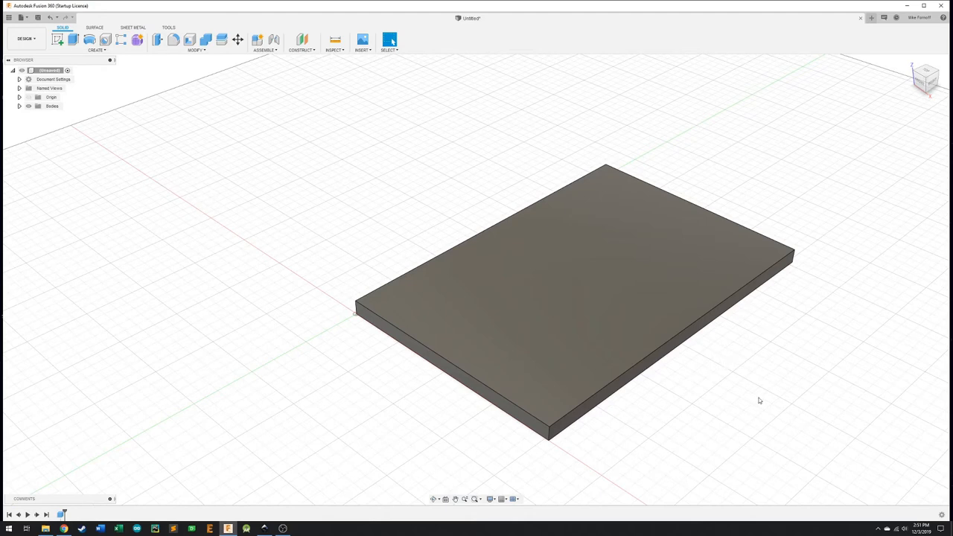
mouse_move(774, 419)
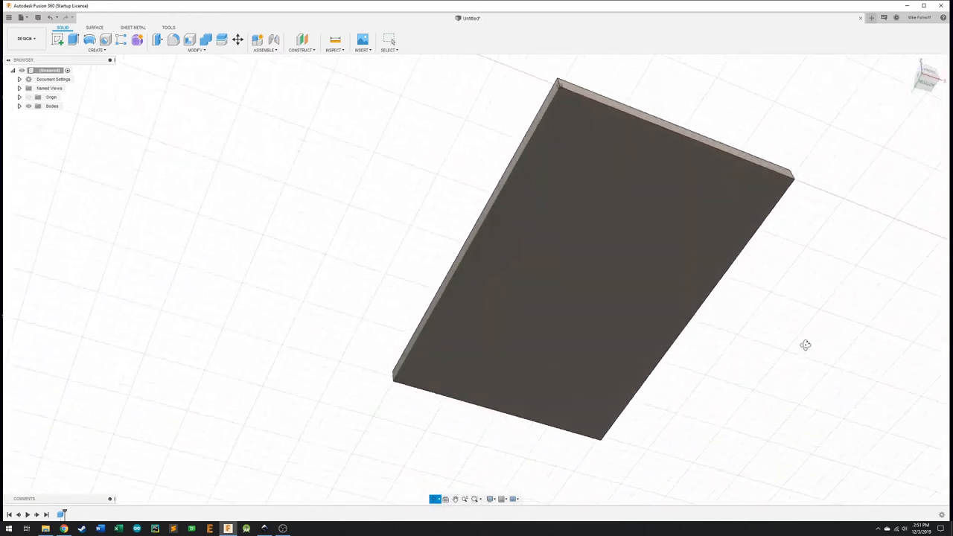
left_click_drag(805, 345, 672, 298)
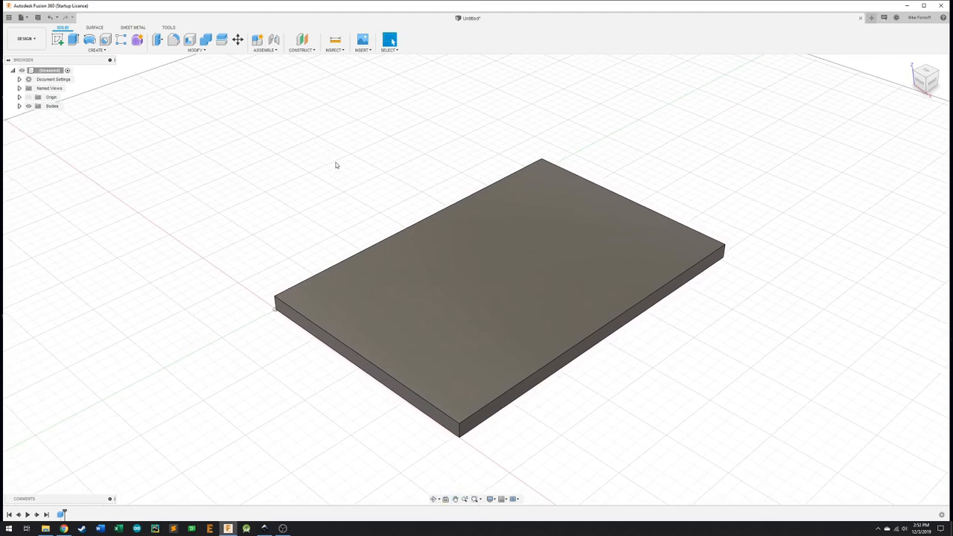
mouse_move(206, 102)
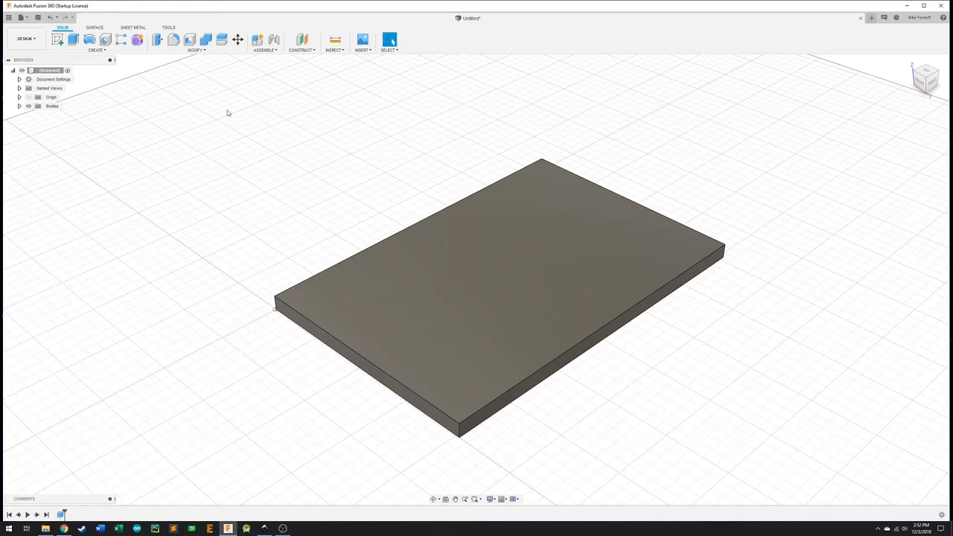
mouse_move(300, 128)
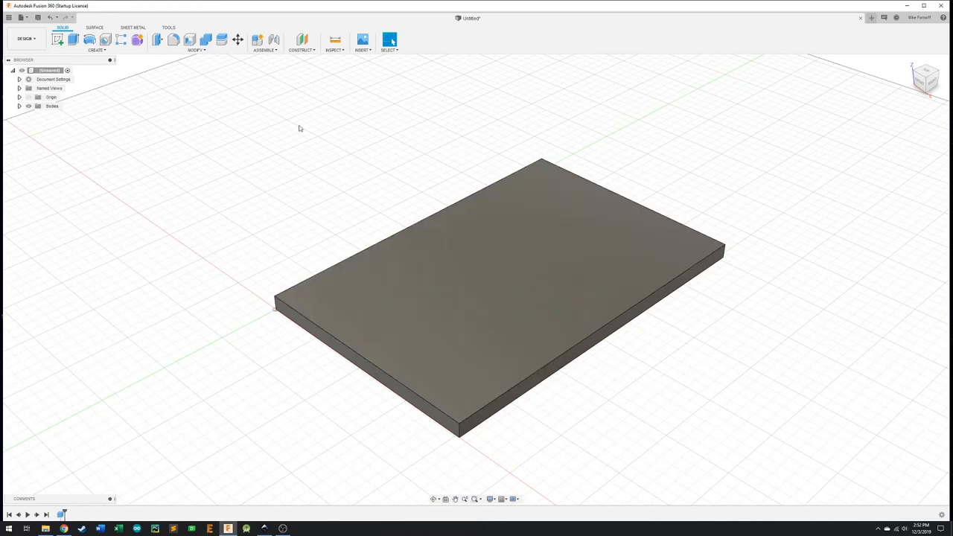
mouse_move(301, 147)
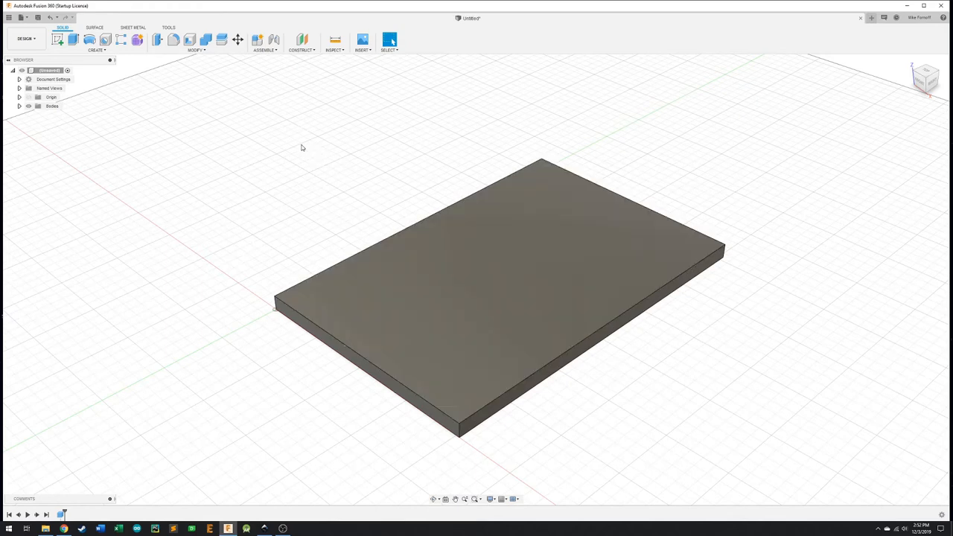
mouse_move(408, 117)
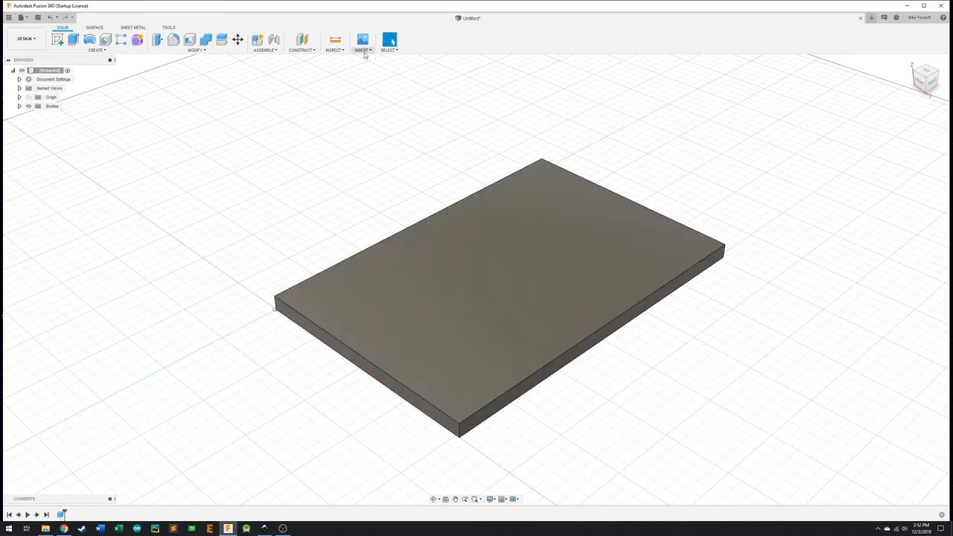
Open the Insert menu to begin an SVG import
left_click(362, 44)
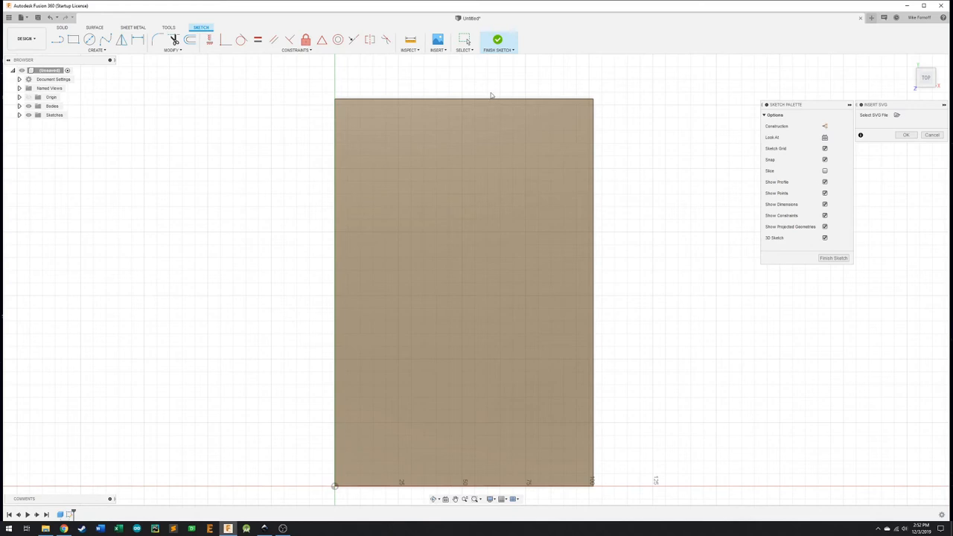
mouse_move(743, 119)
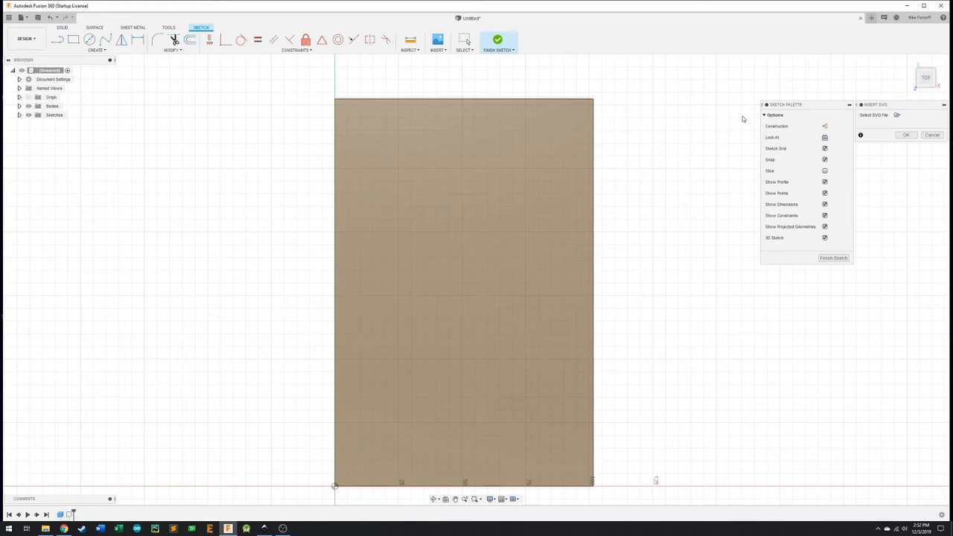
mouse_move(866, 118)
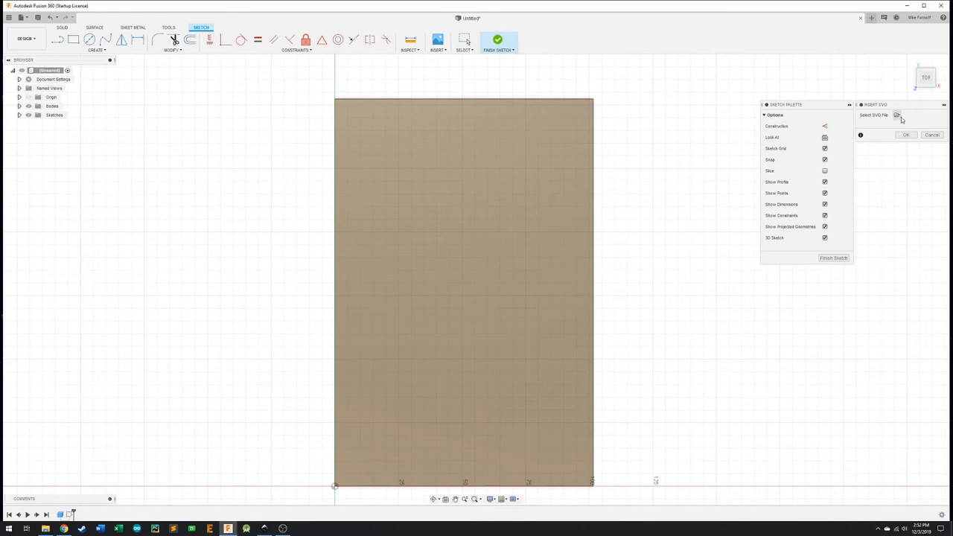
Load michigan-outline.svg from the Pictures folder into the sketch
left_click(897, 114)
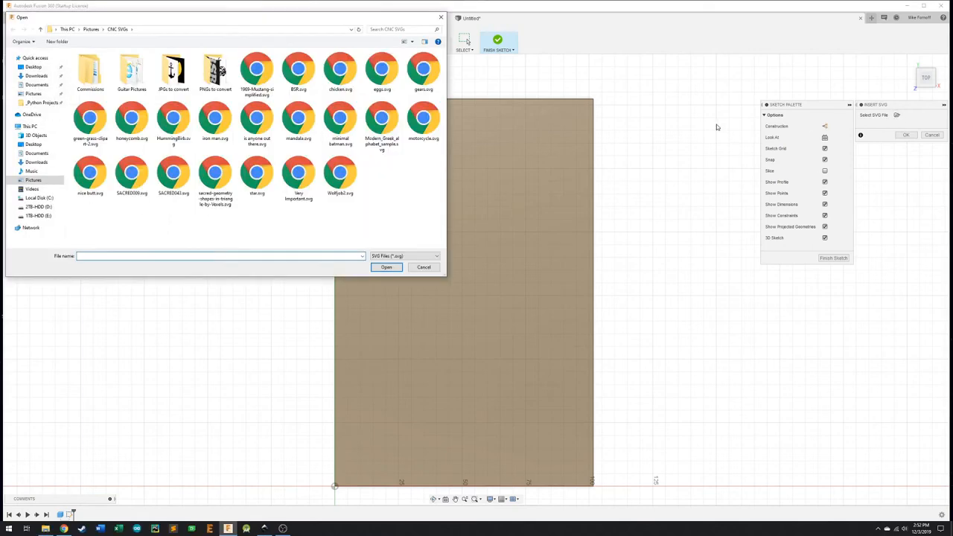
left_click(257, 119)
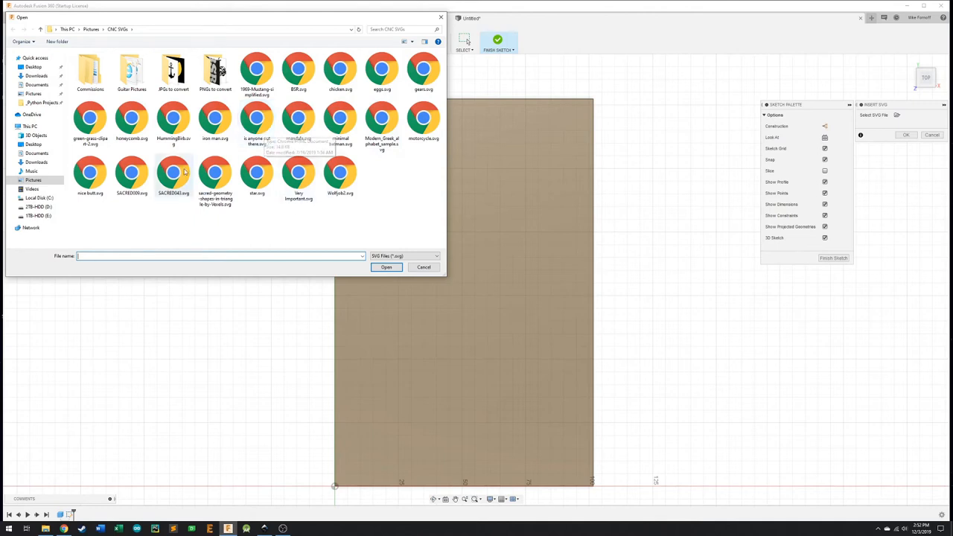
mouse_move(132, 119)
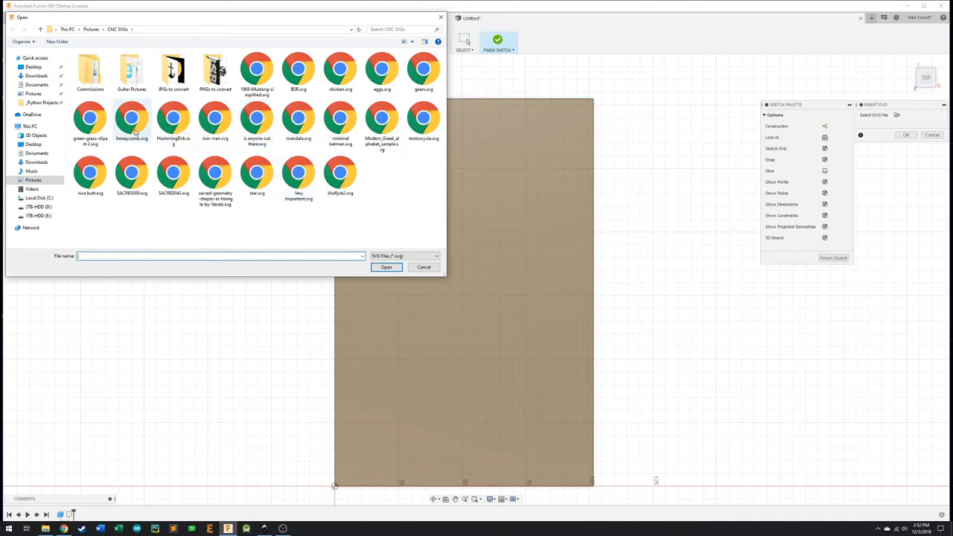
mouse_move(402, 99)
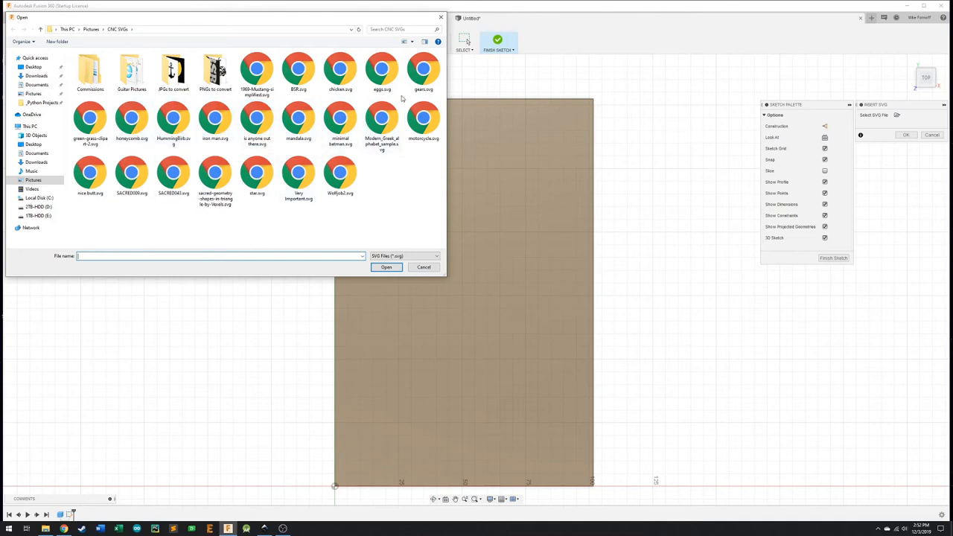
left_click(339, 71)
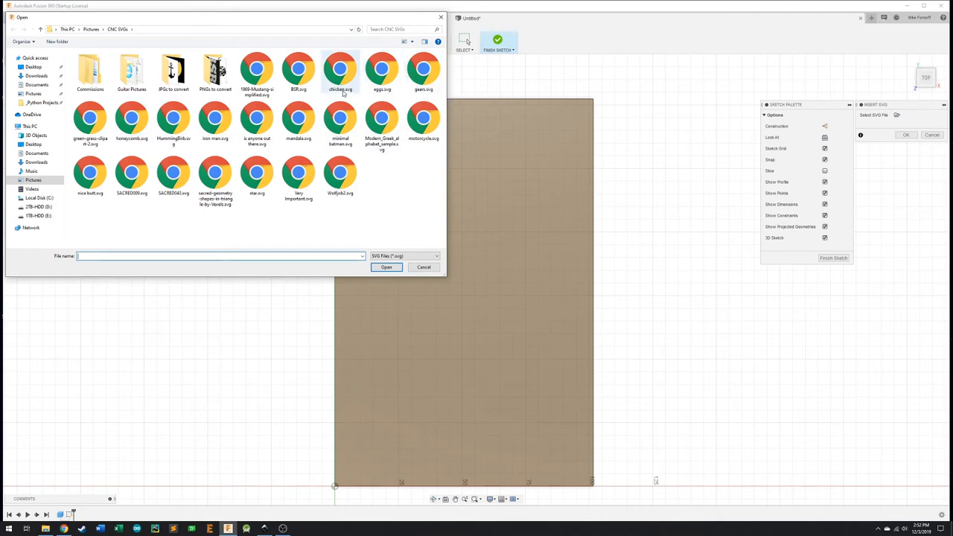
left_click(33, 93)
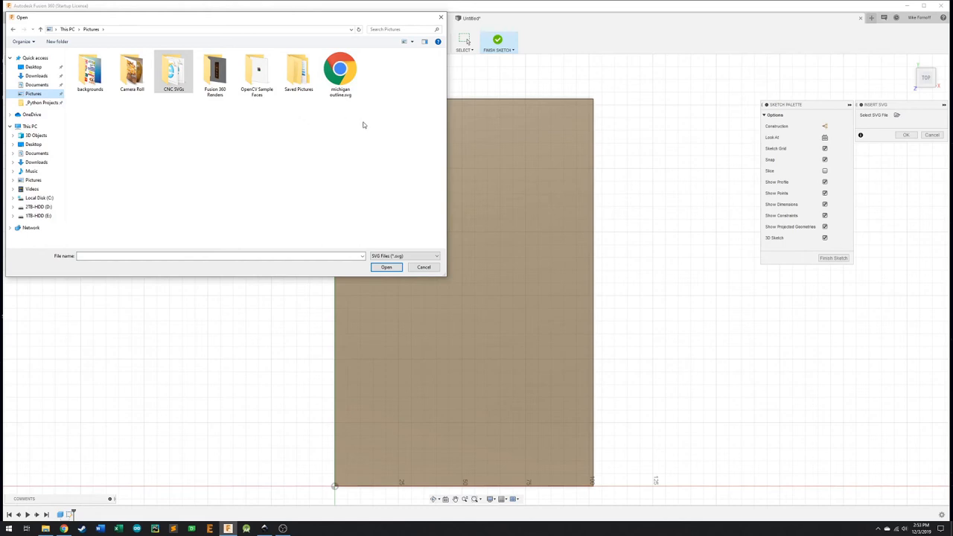
left_click(341, 73)
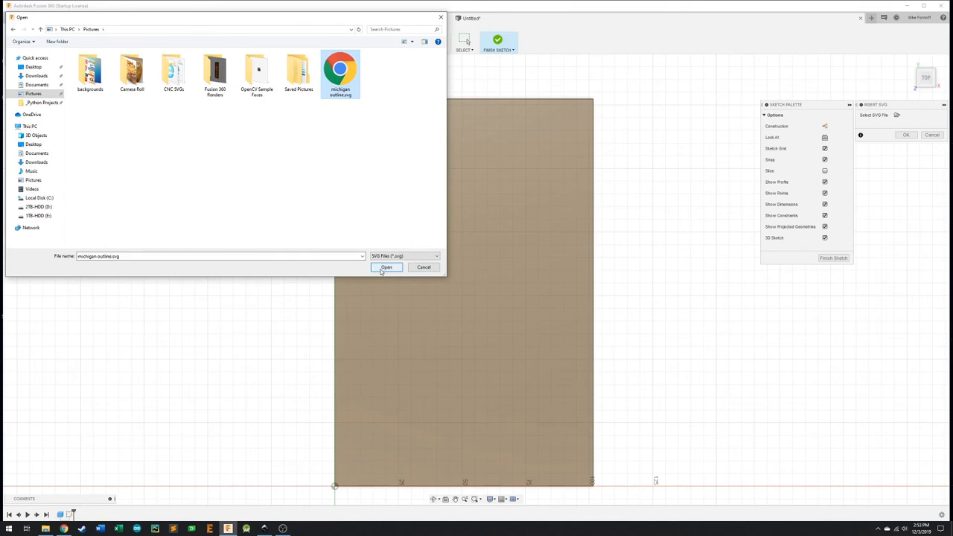
left_click(386, 267)
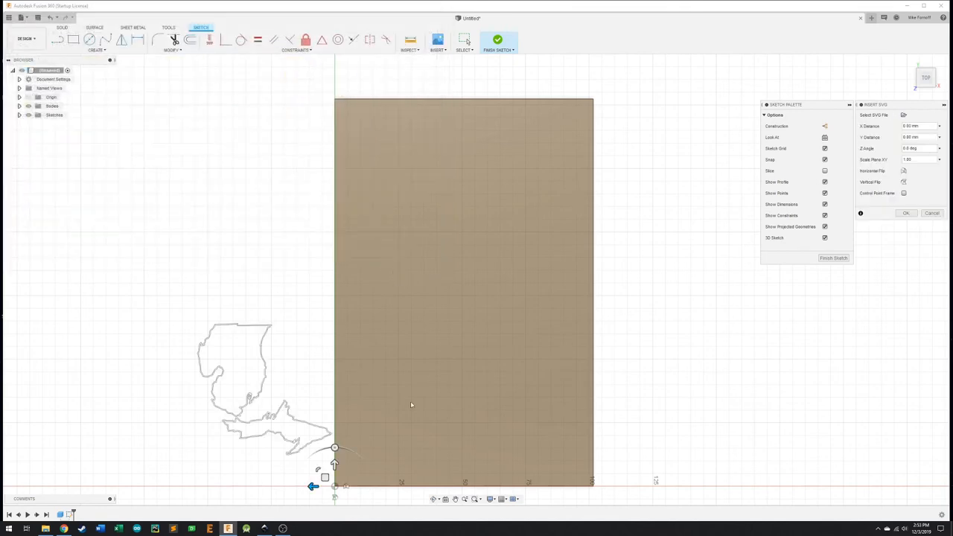
mouse_move(386, 436)
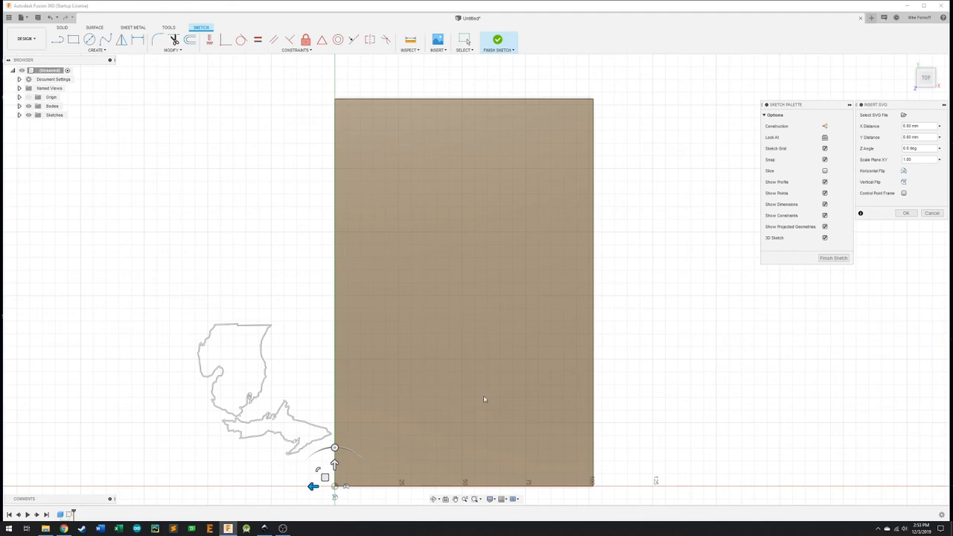
mouse_move(327, 366)
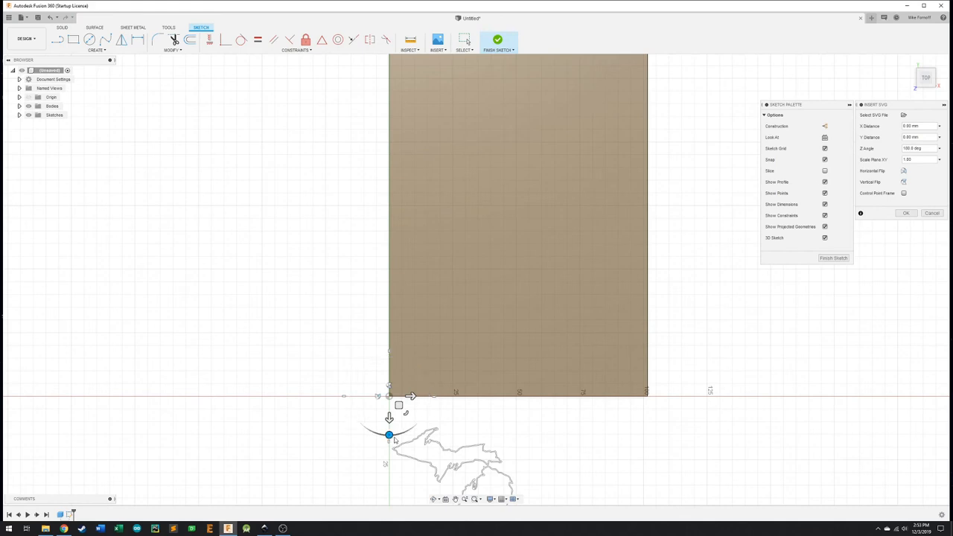
mouse_move(434, 395)
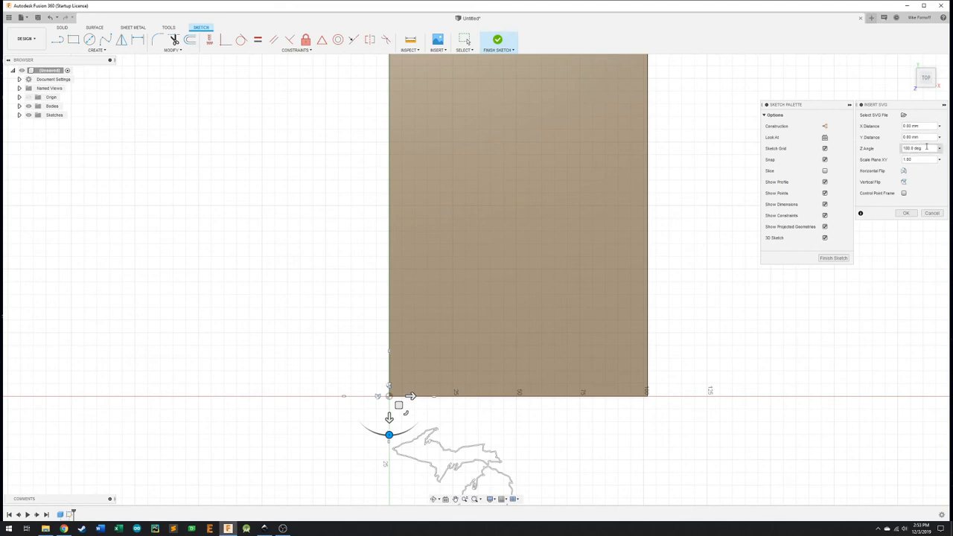
triple_click(921, 149)
type("0")
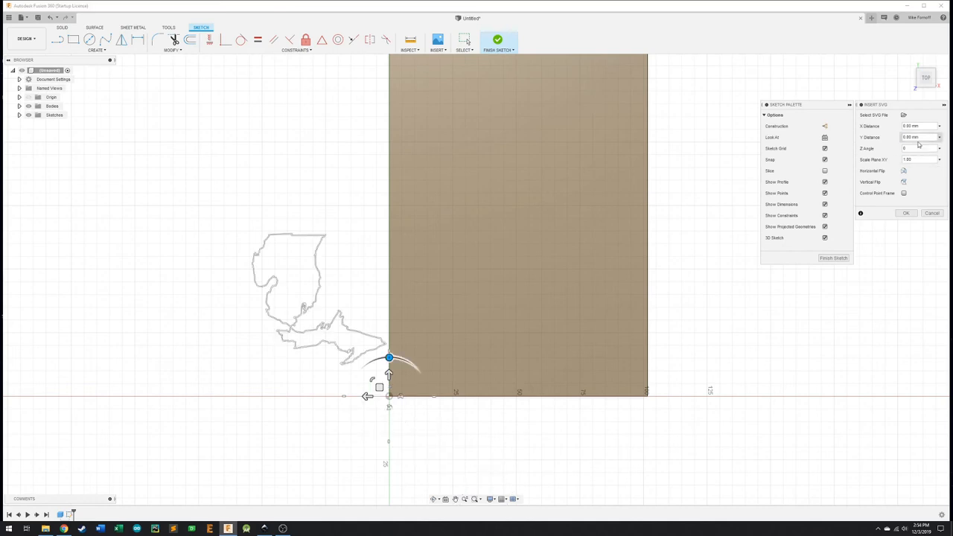
Rotate the outline to 100 deg and position it on the box's top face
left_click(916, 149)
type("180")
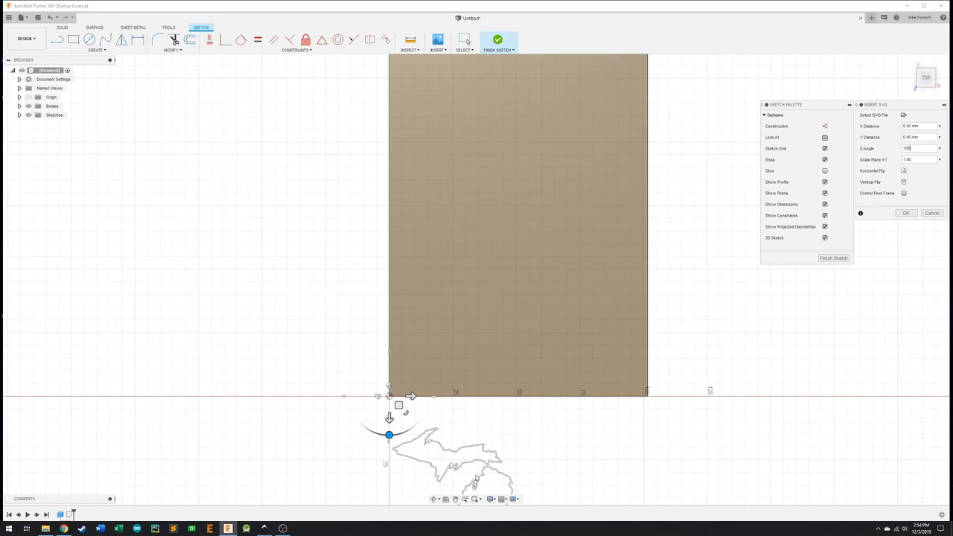
mouse_move(394, 419)
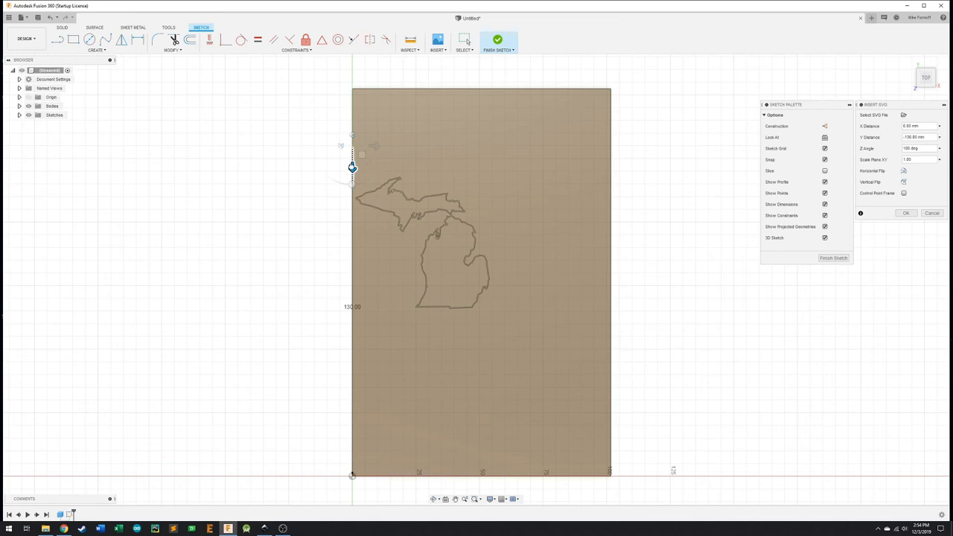
left_click_drag(353, 168, 353, 130)
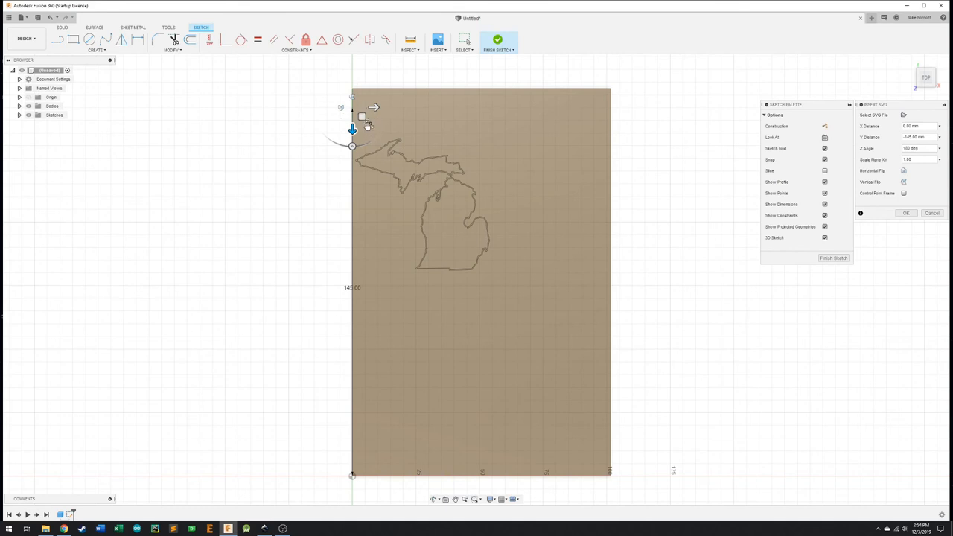
mouse_move(370, 126)
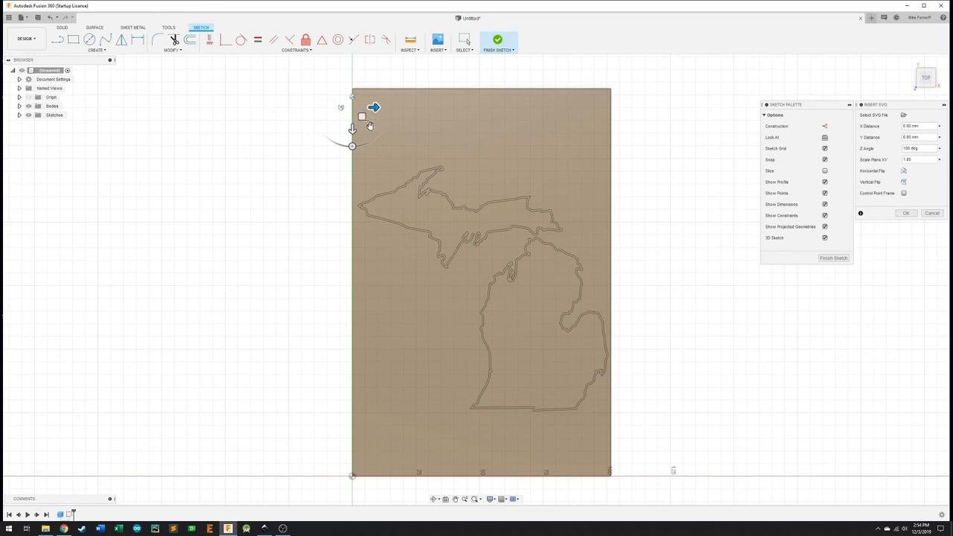
mouse_move(371, 124)
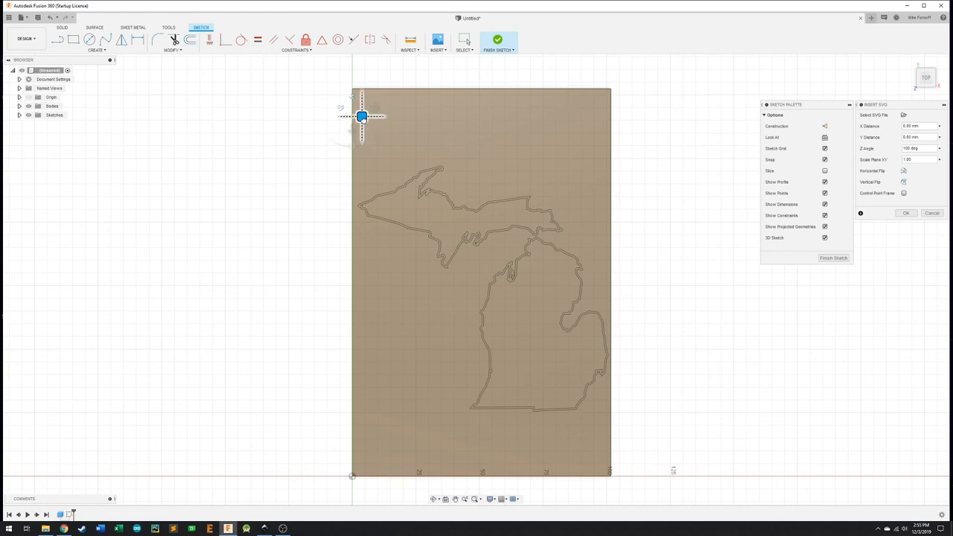
left_click_drag(362, 116, 362, 91)
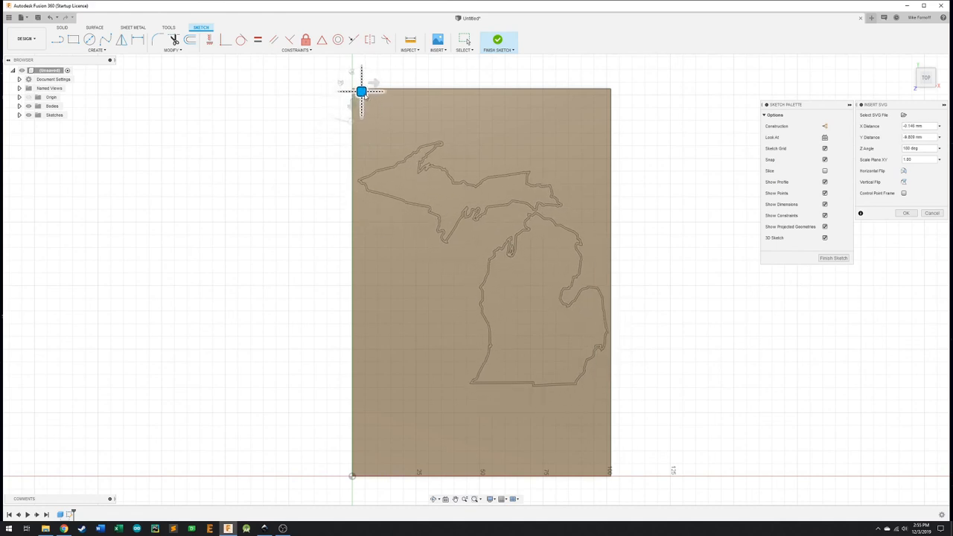
left_click_drag(361, 93, 359, 112)
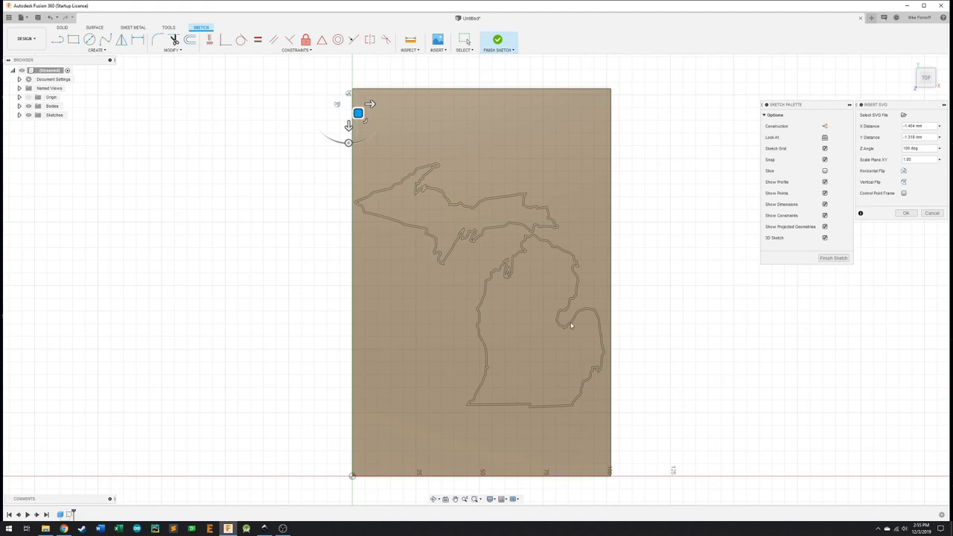
mouse_move(437, 199)
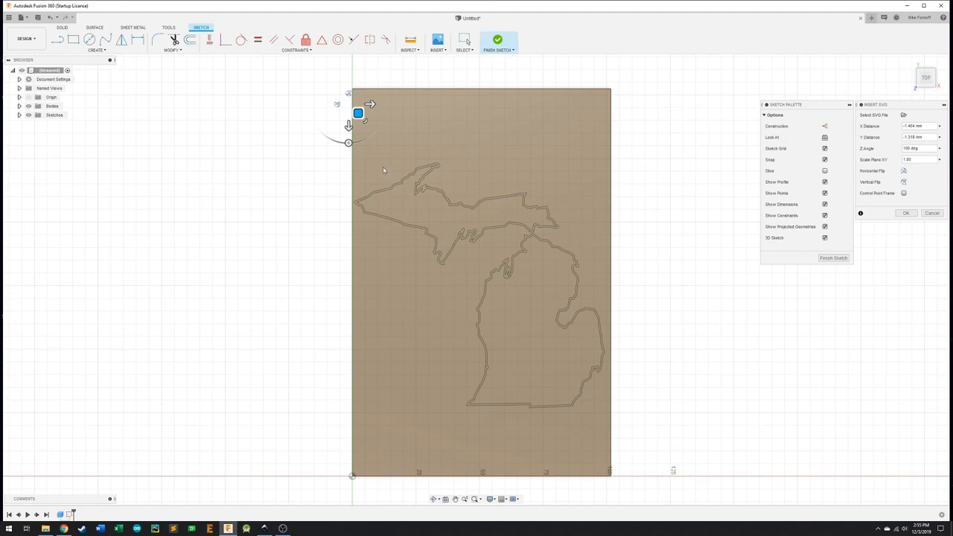
mouse_move(900, 240)
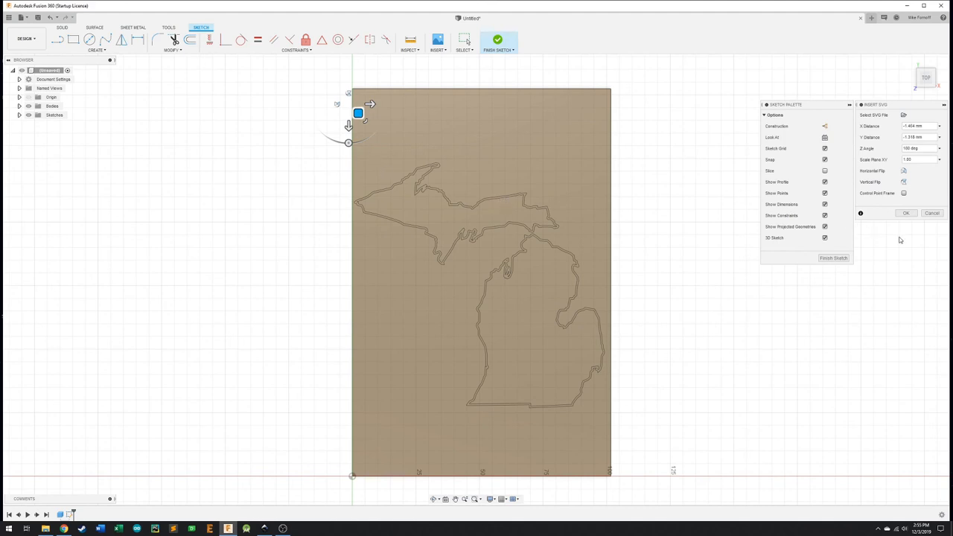
left_click(906, 213)
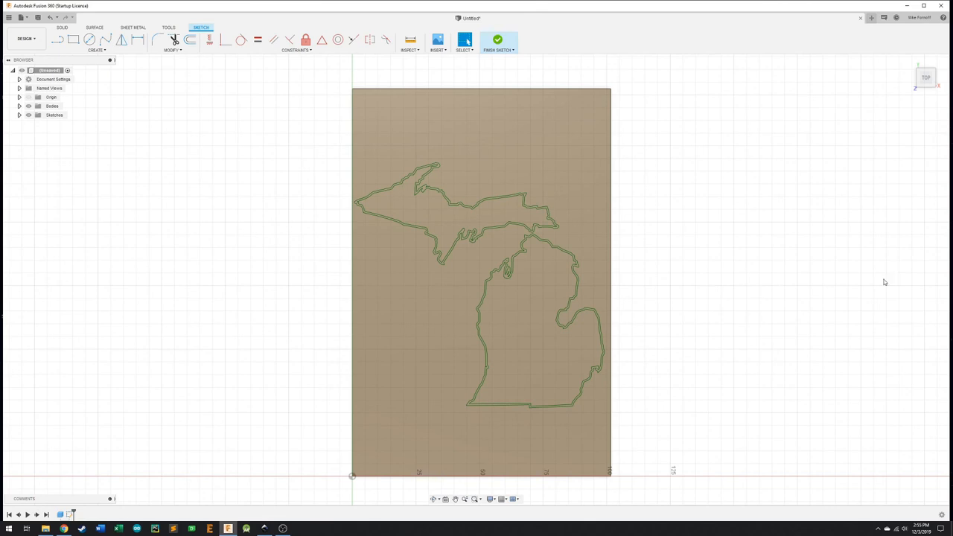
mouse_move(688, 350)
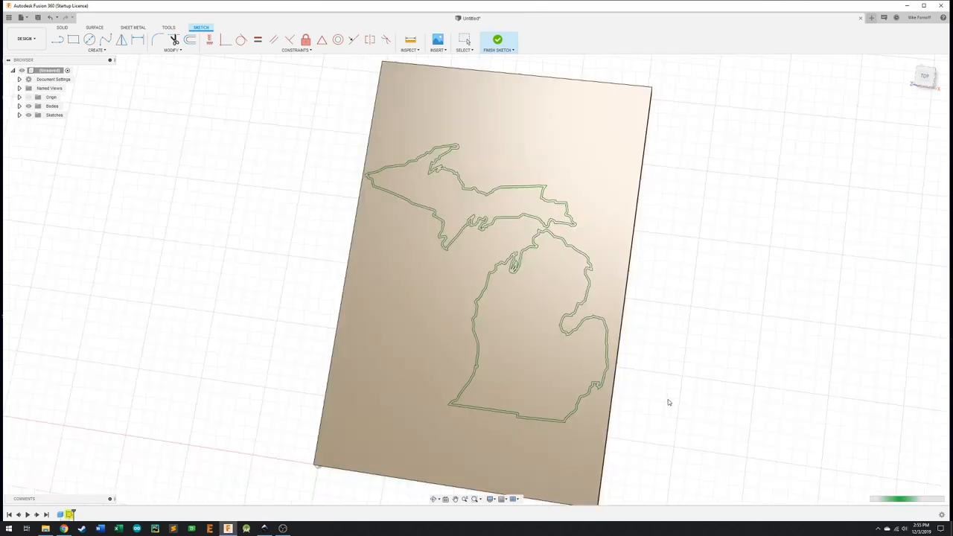
Finish the Michigan outline sketch
left_click(497, 40)
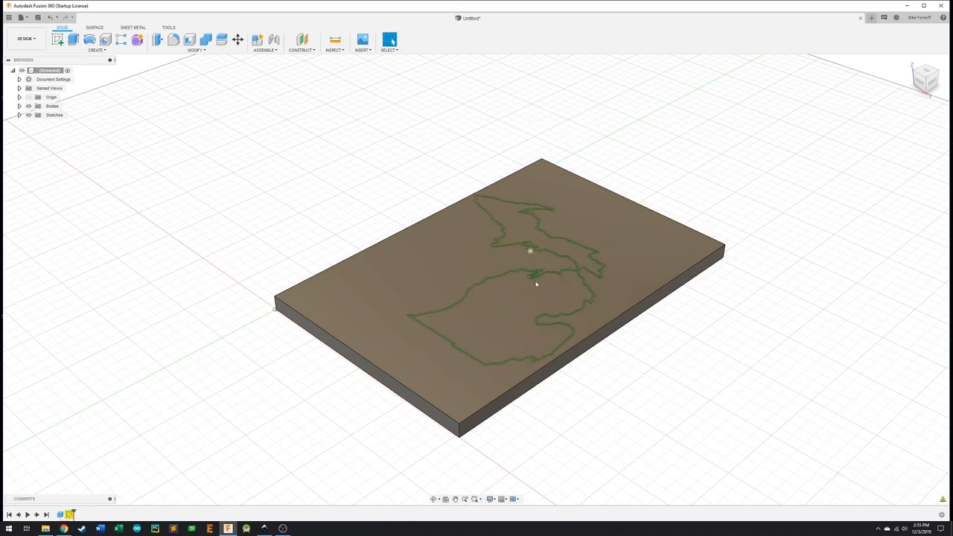
mouse_move(184, 21)
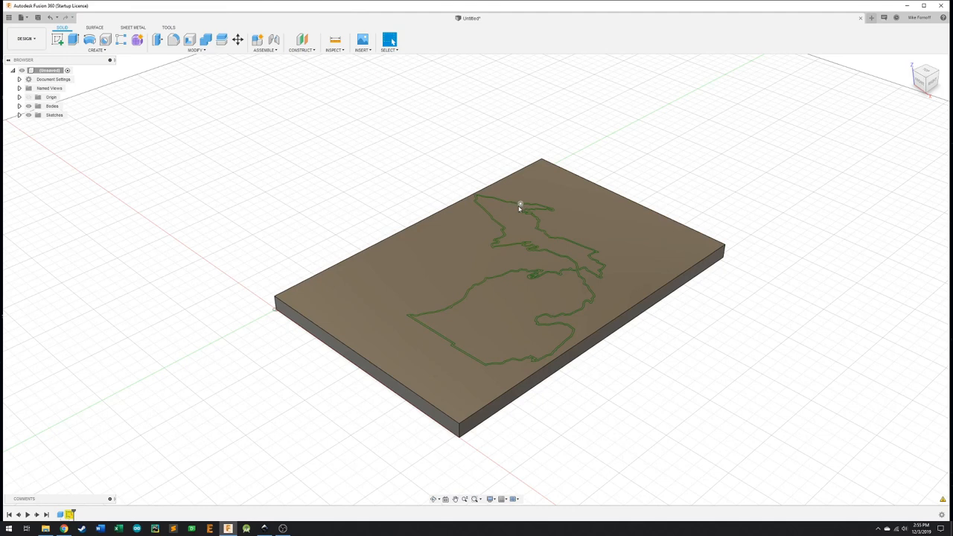
mouse_move(26, 38)
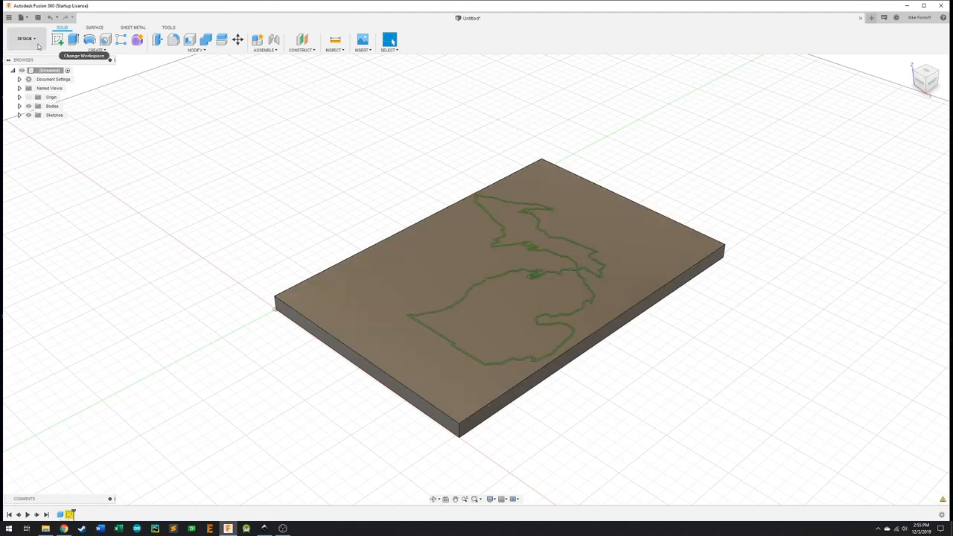
Select MANUFACTURE from the workspace dropdown
left_click(26, 38)
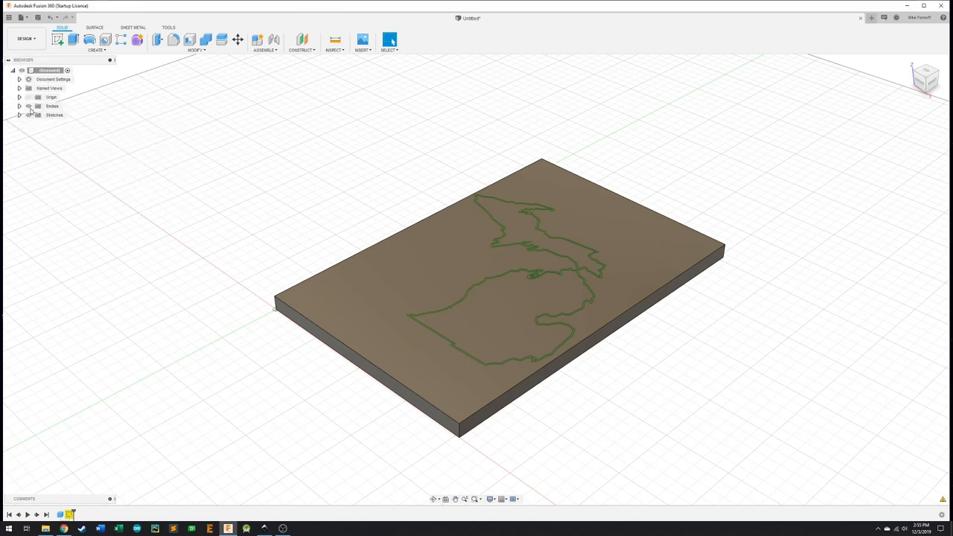
left_click(26, 38)
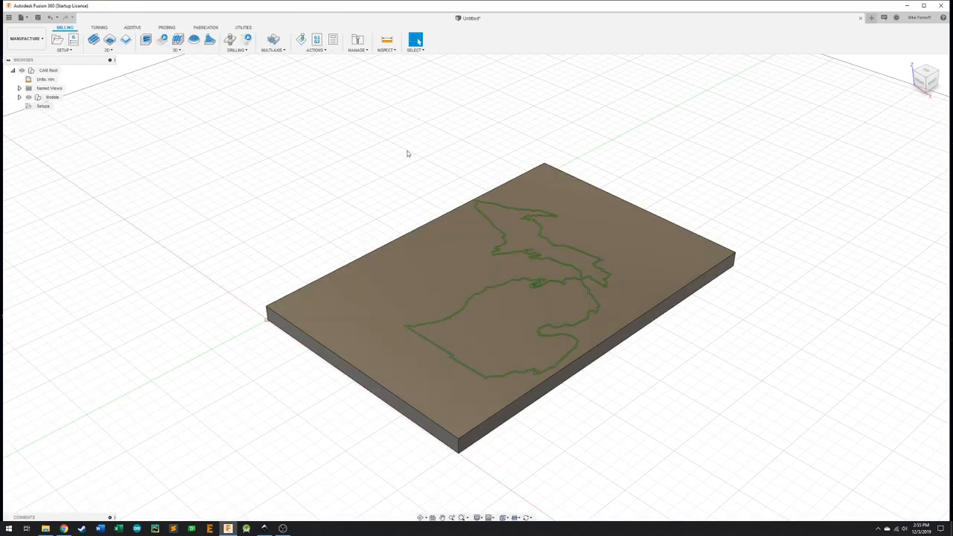
mouse_move(743, 217)
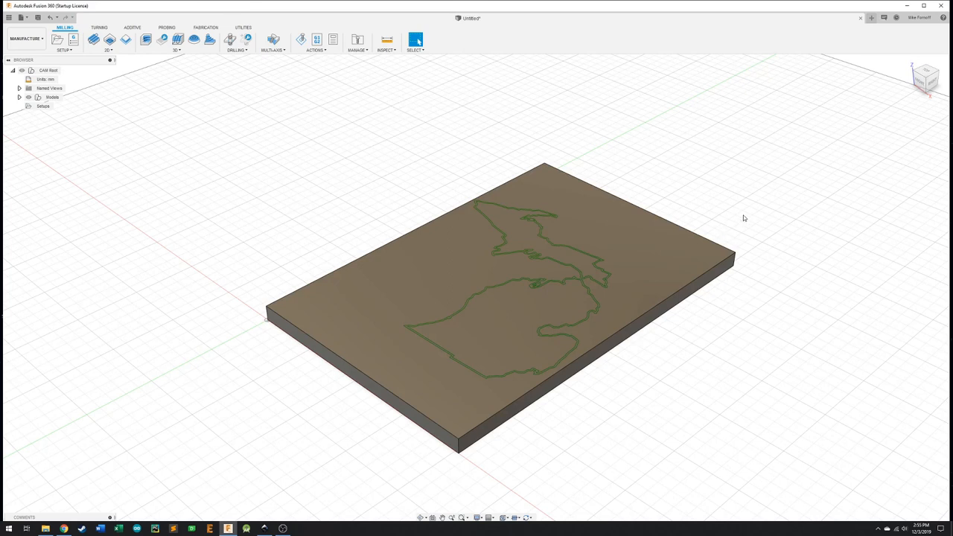
mouse_move(350, 459)
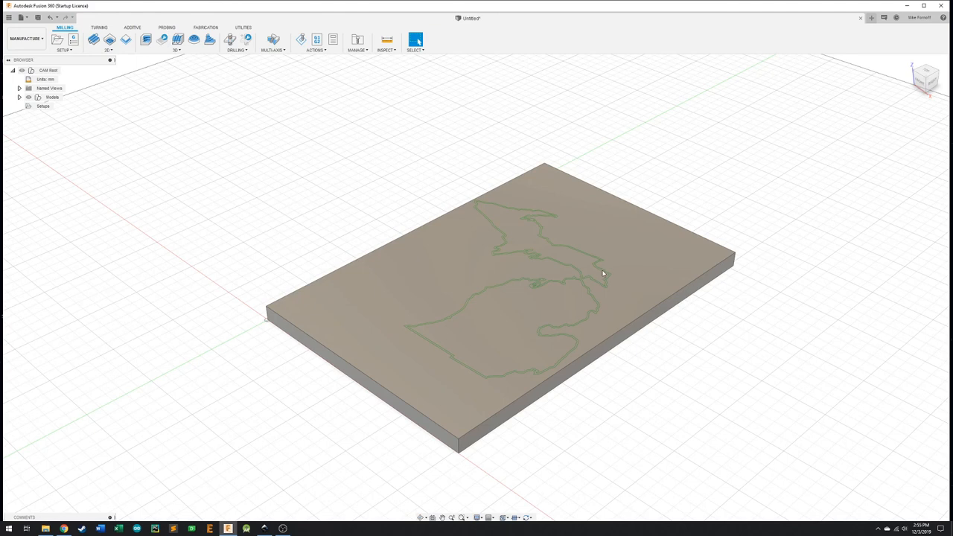
mouse_move(544, 274)
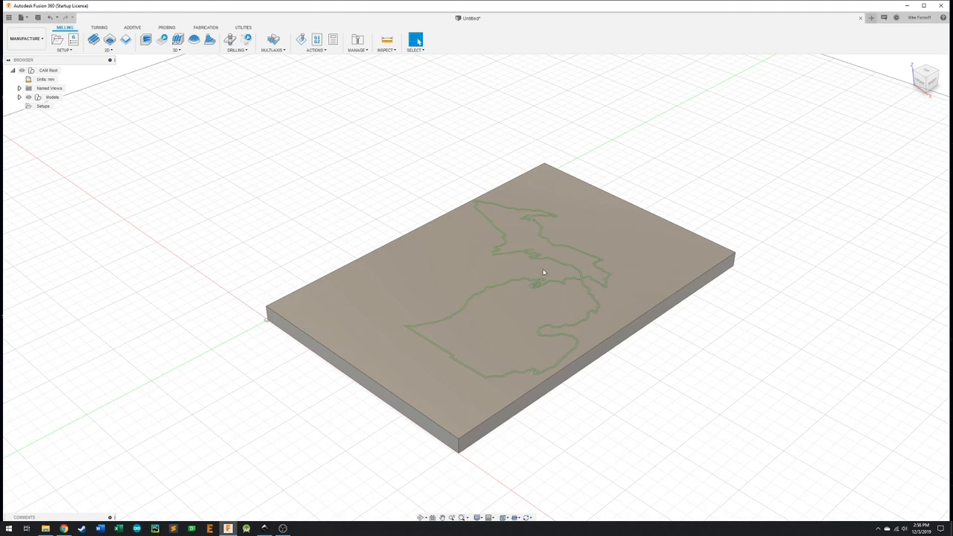
mouse_move(556, 201)
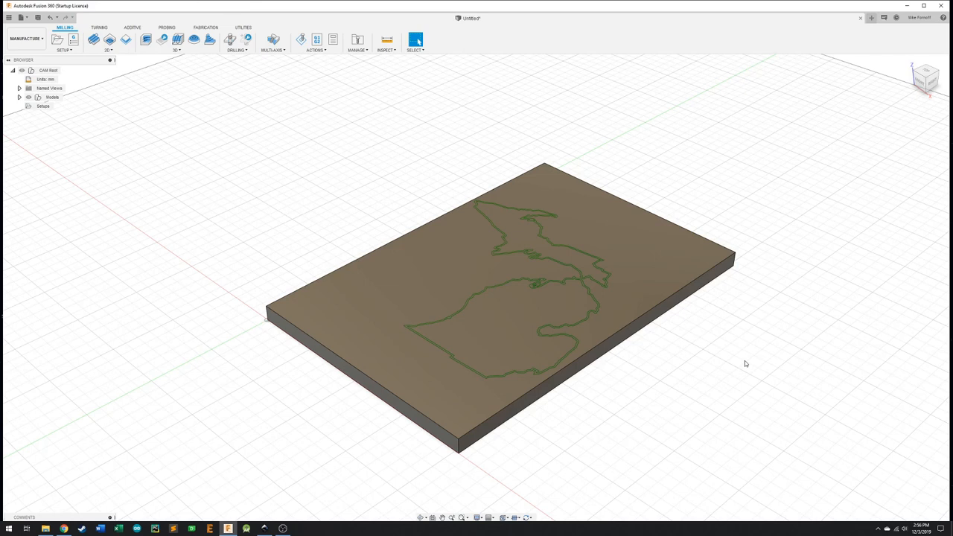
mouse_move(623, 376)
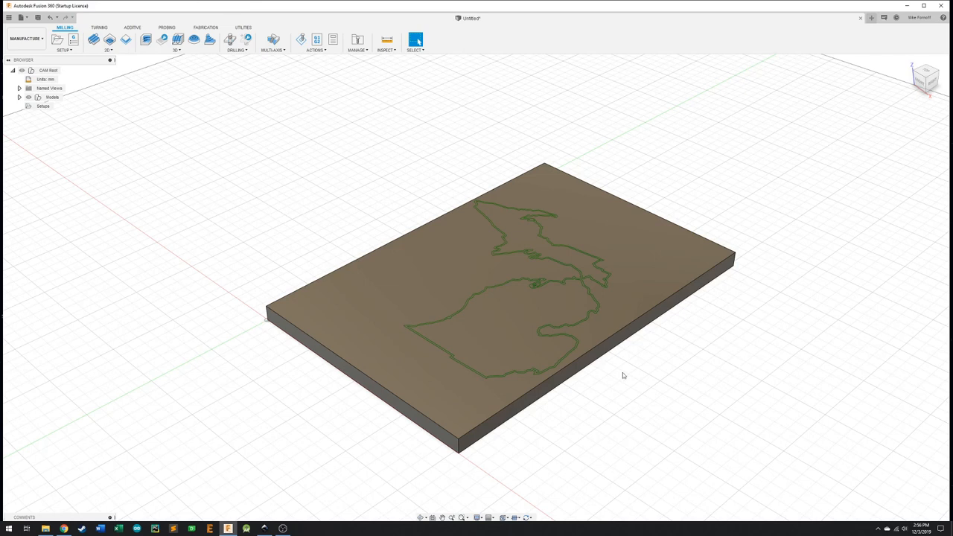